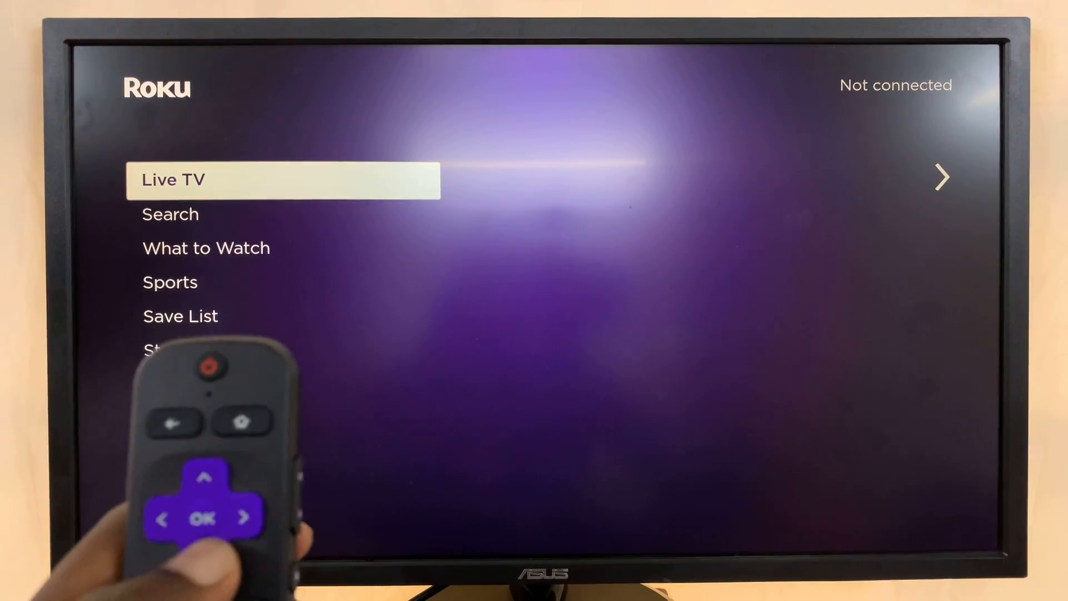
Step: Move through the Home menu toward Settings to reach the Network settings
key(up)
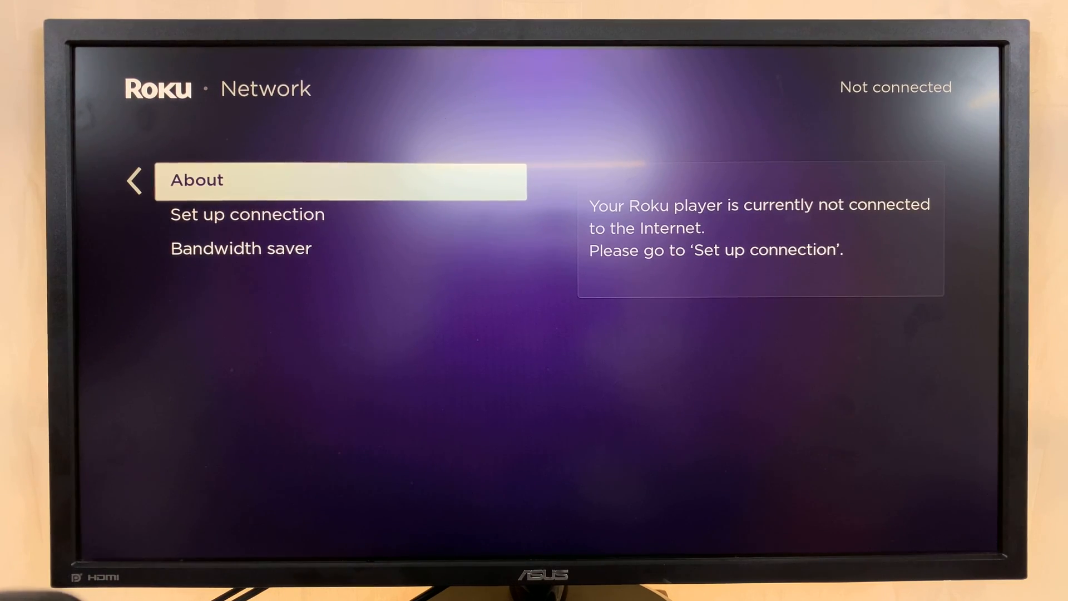
key(down)
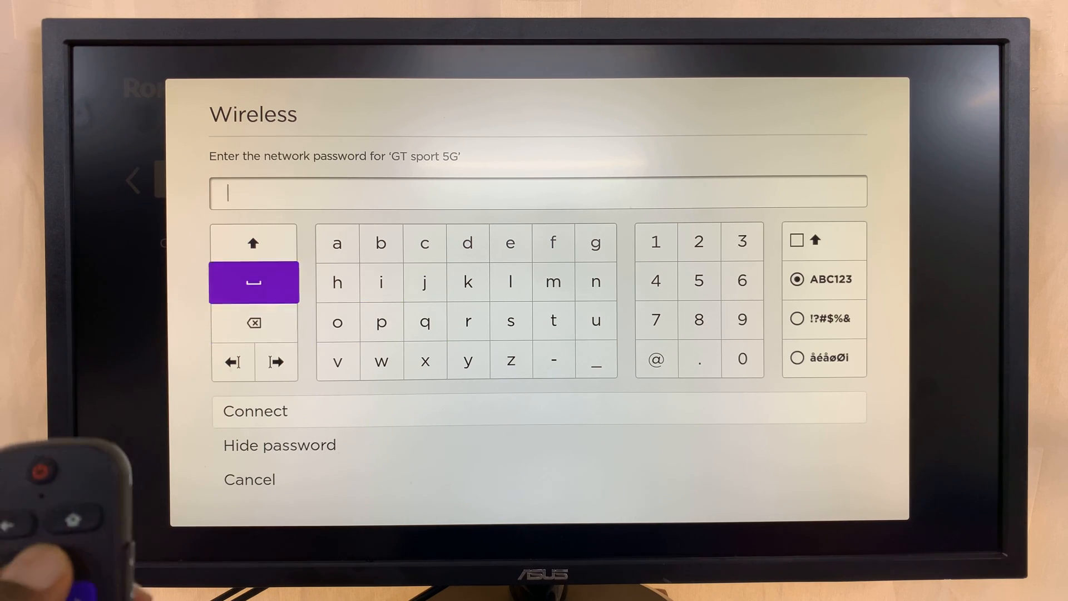
Step: Enter a capital 'M' as the first password character for 'GT sport 5G' and re-arm Shift
key(Up)
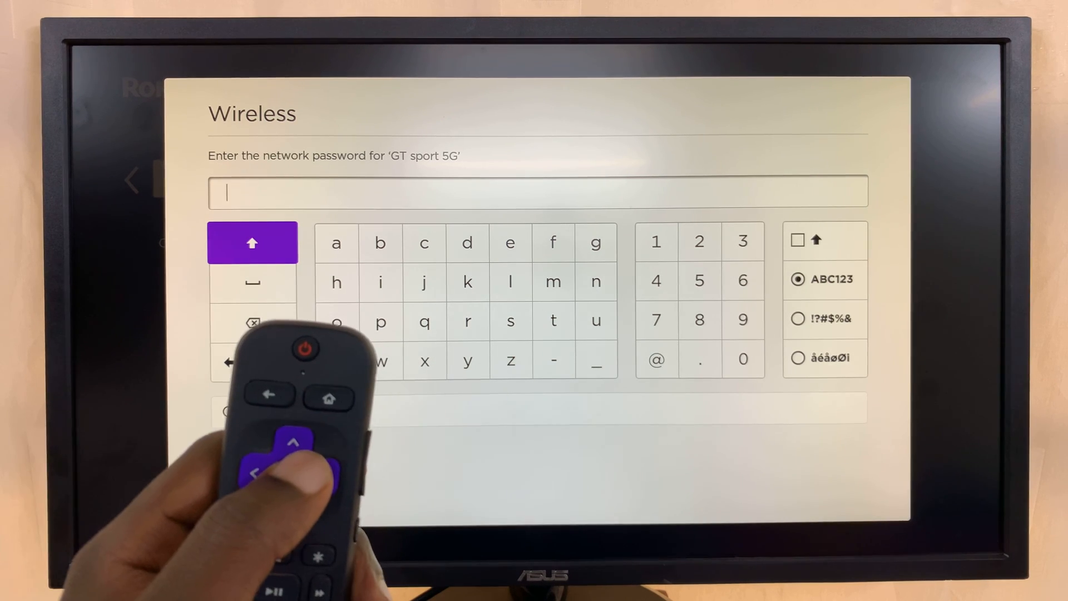
click(253, 243)
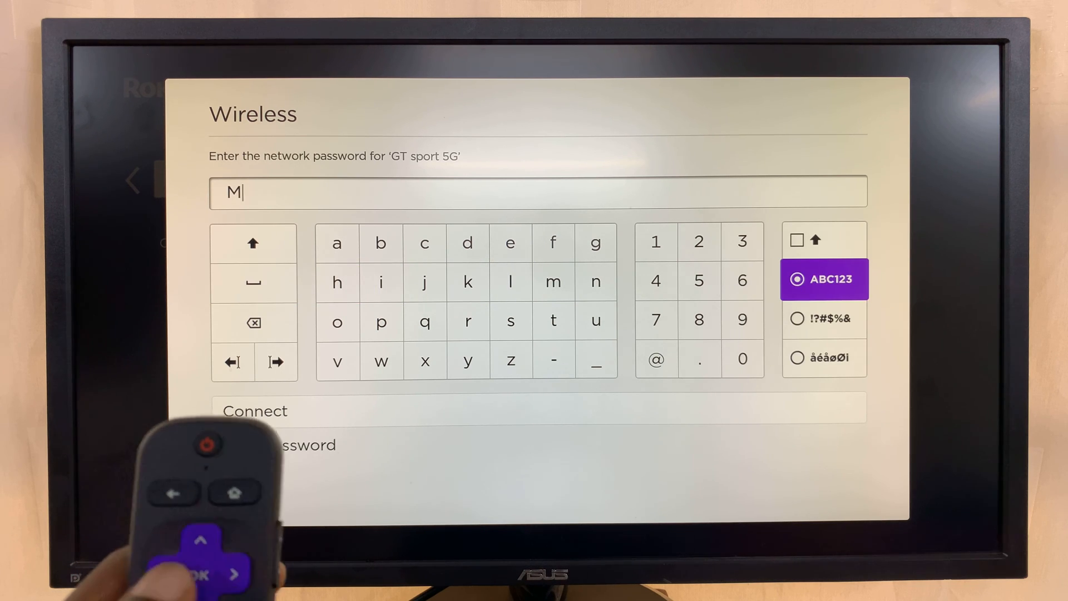
click(254, 242)
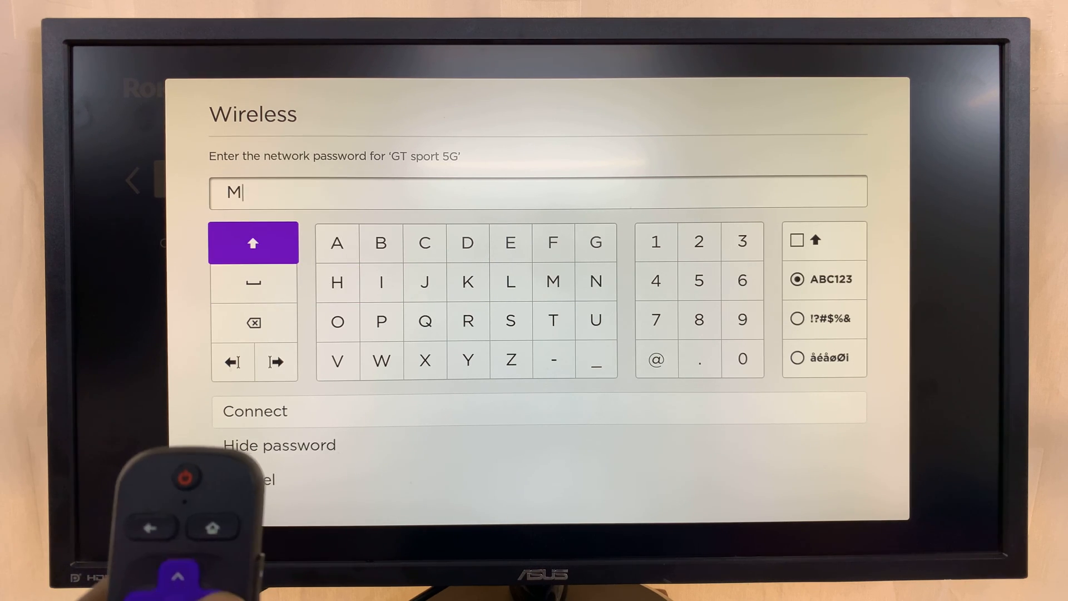